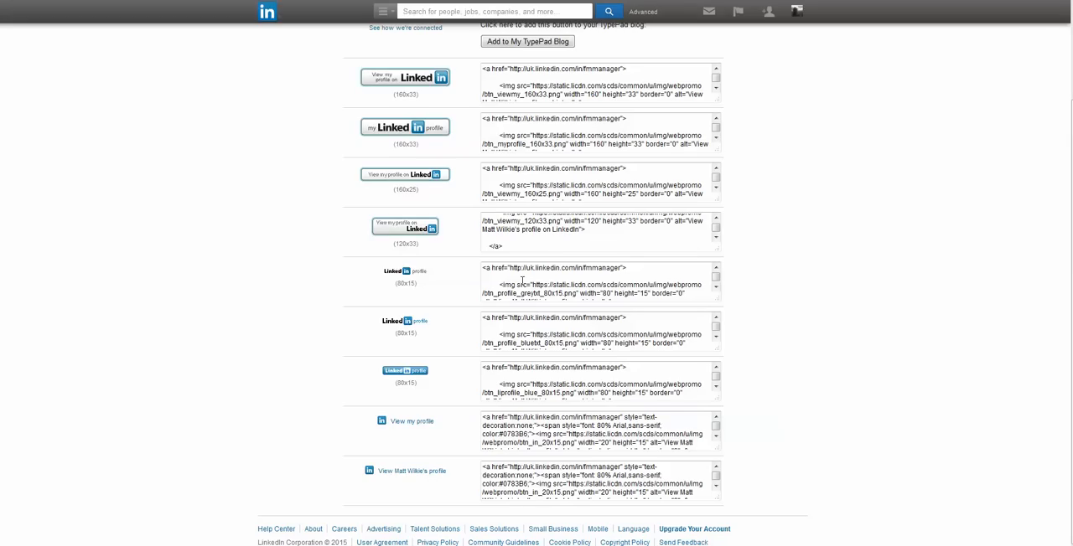
mouse_move(367, 159)
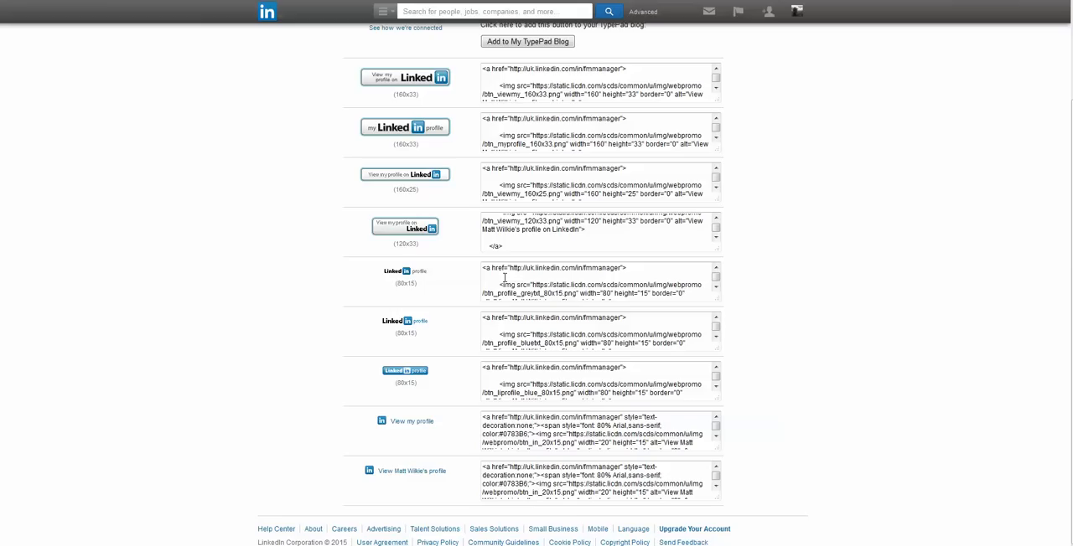
mouse_move(463, 116)
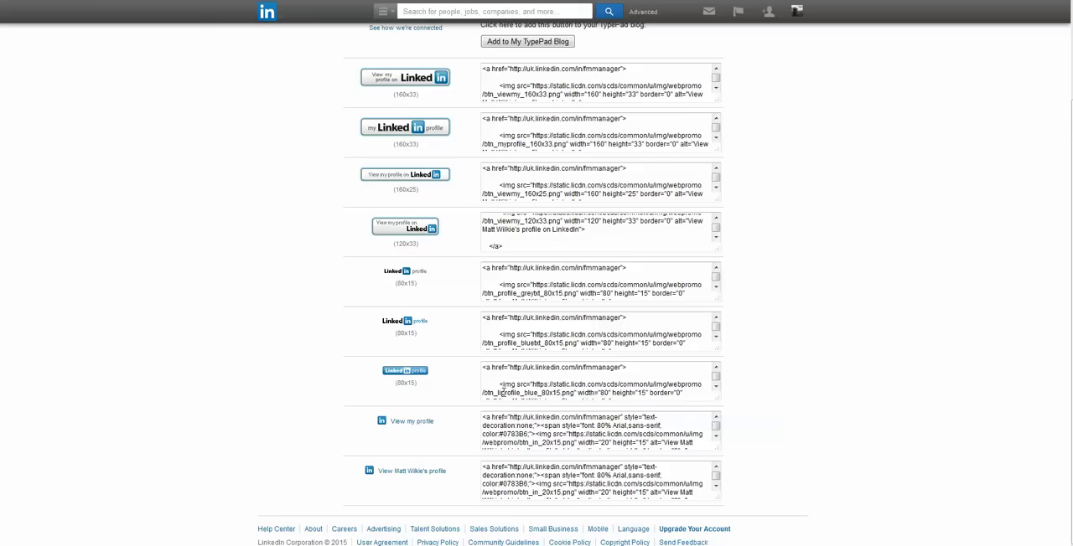
mouse_move(449, 395)
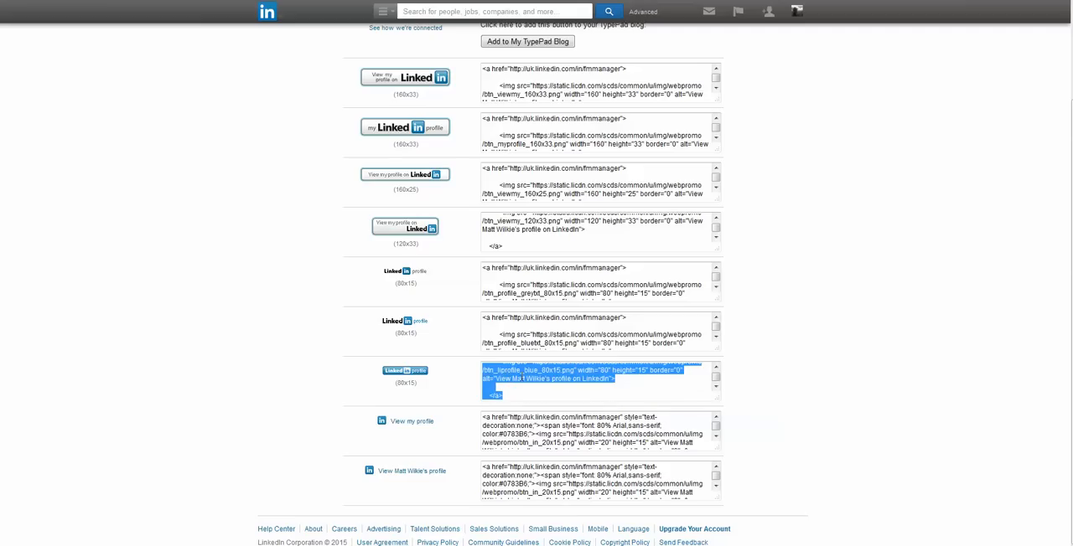
- Copy the selected embed code for the small blue 80x15 LinkedIn profile badge
right_click(528, 380)
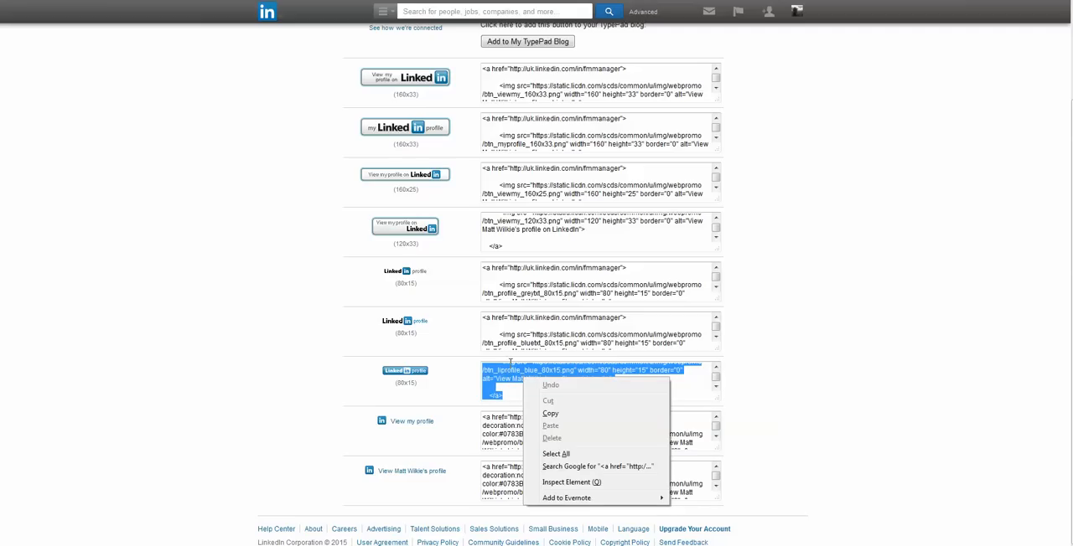
left_click(679, 97)
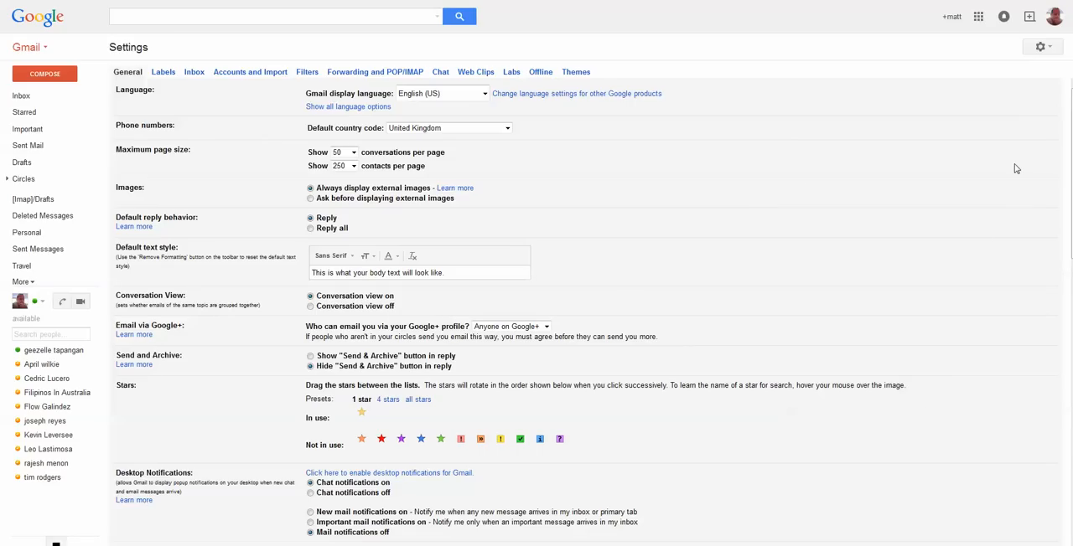
mouse_move(1062, 54)
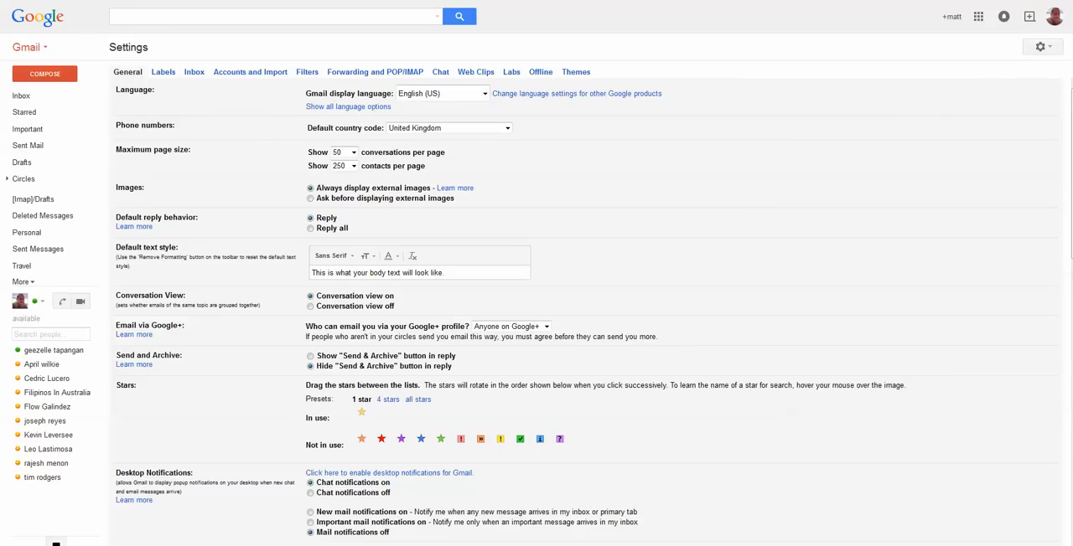
left_click(1039, 46)
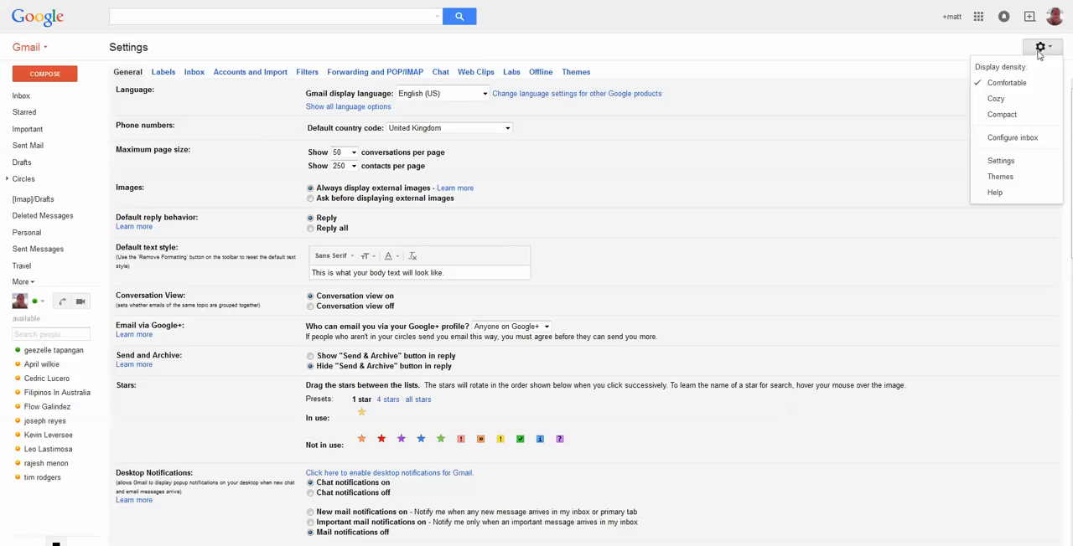
mouse_move(1036, 133)
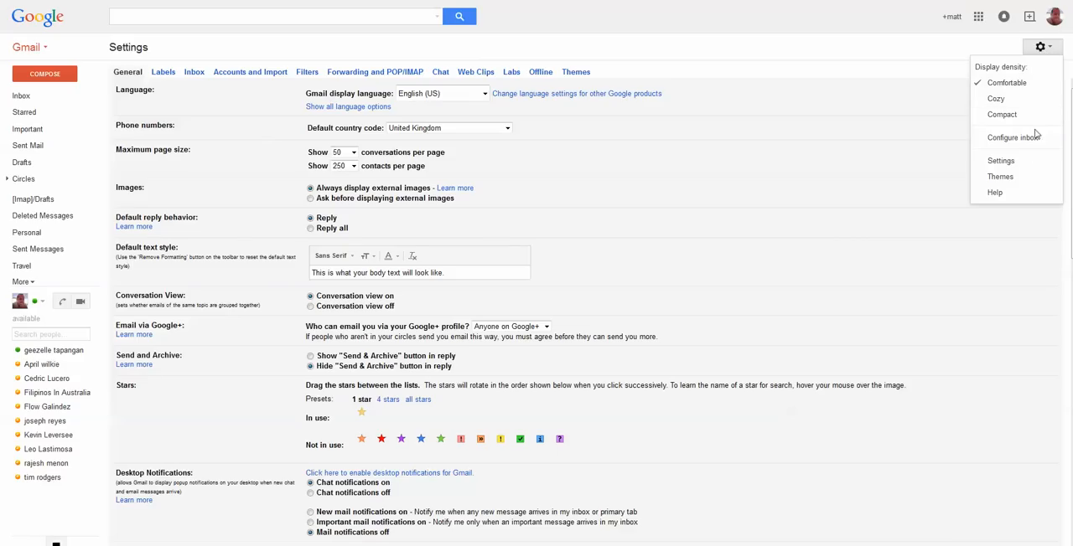
left_click(891, 146)
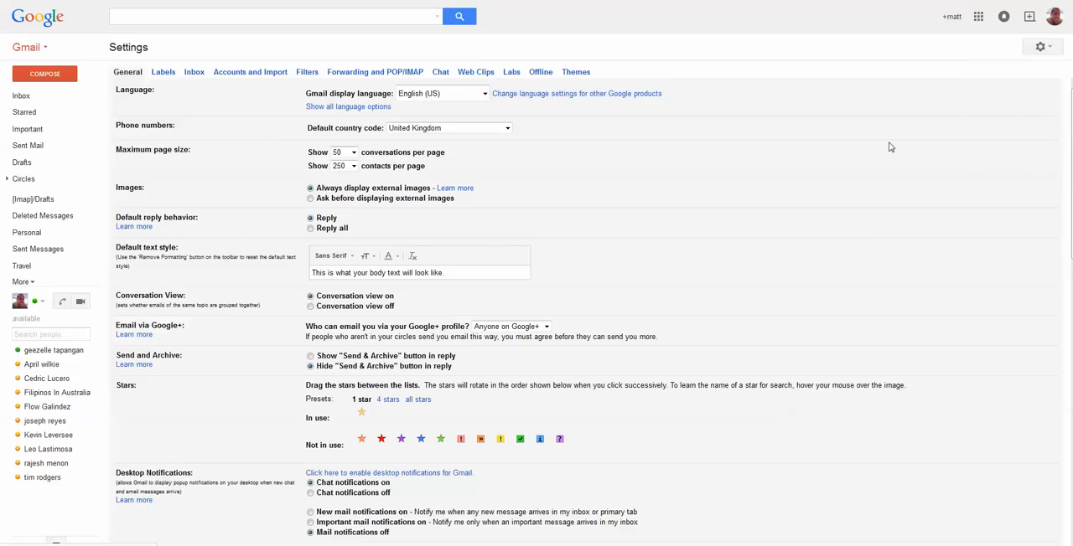
left_click(1040, 46)
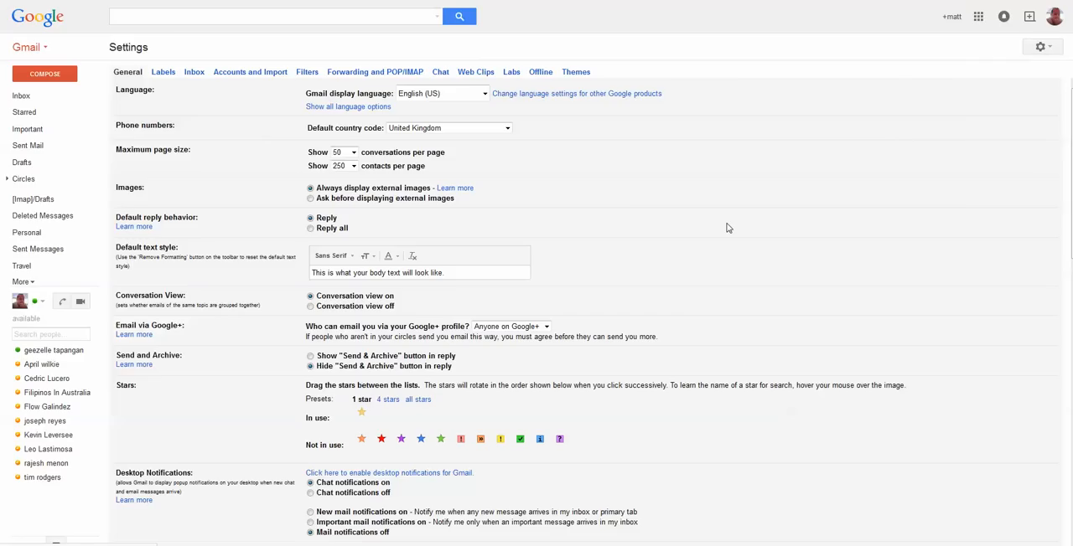
- Scroll to the Signature editor and type 'Matt Wilkie' above the pasted badge HTML
scroll("down", 3)
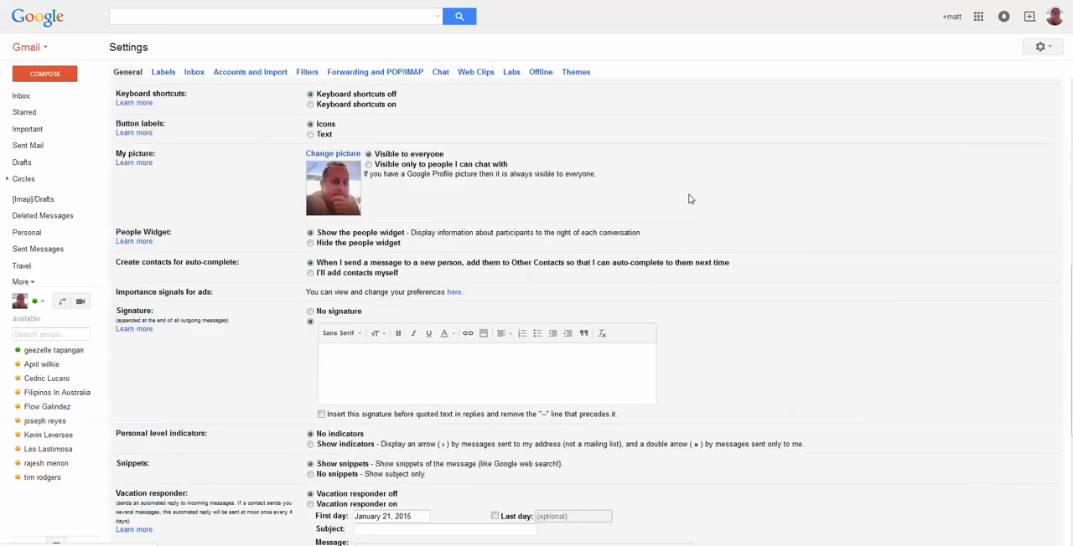
scroll("down", 3)
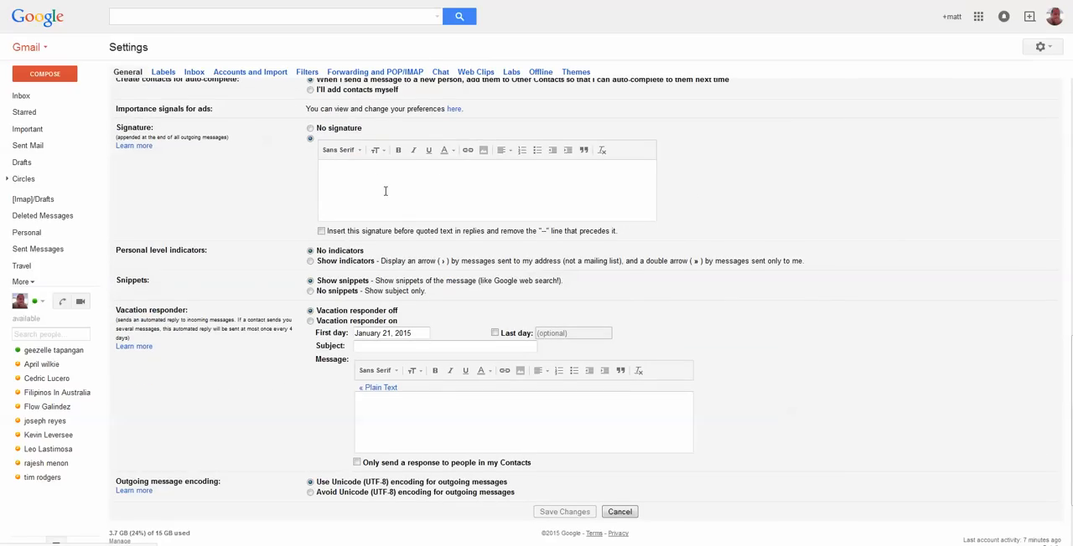
mouse_move(479, 194)
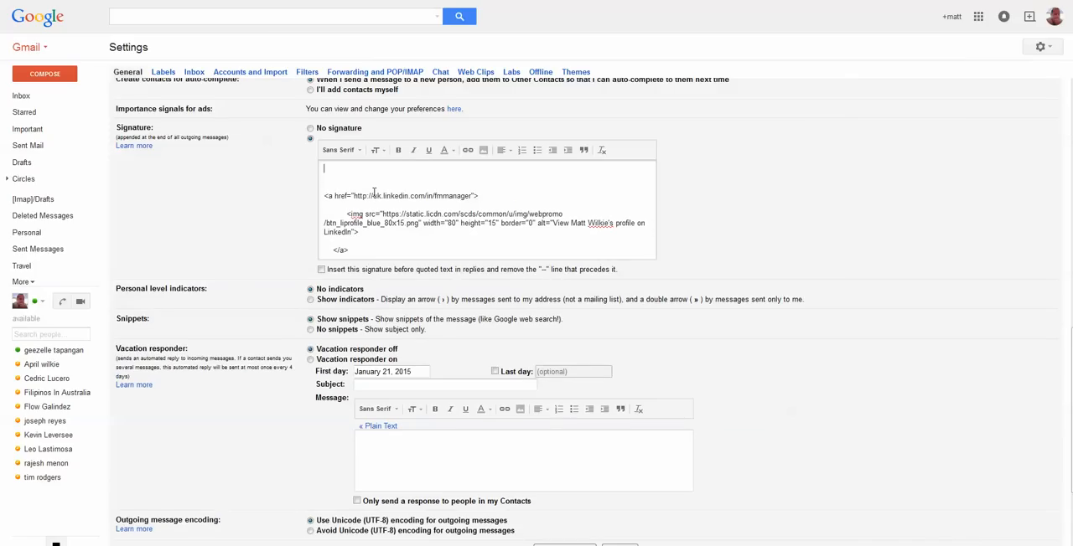
type("Matt Wilkie")
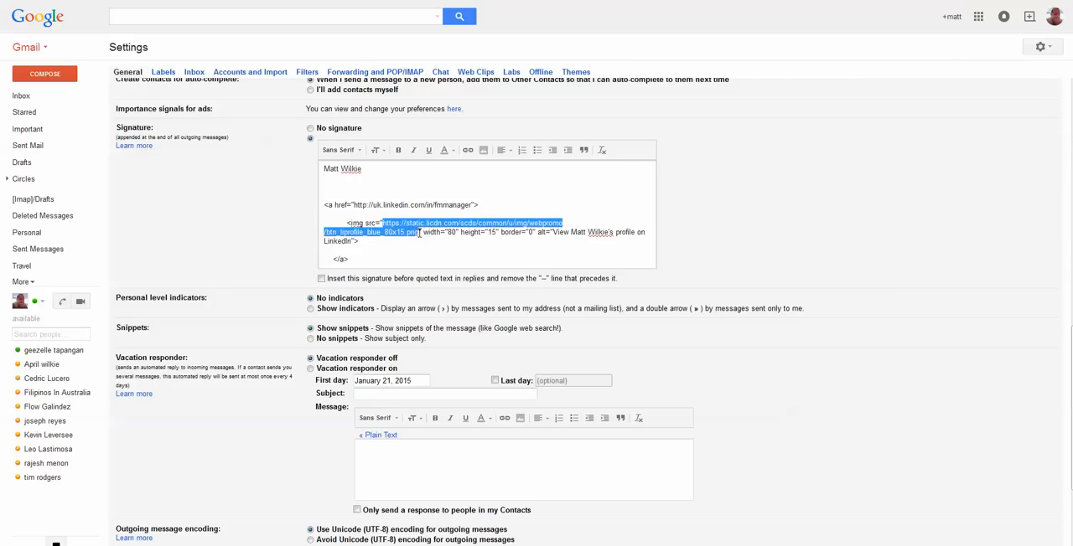
- Copy the badge's img src URL and insert that image into the signature by web address
right_click(398, 232)
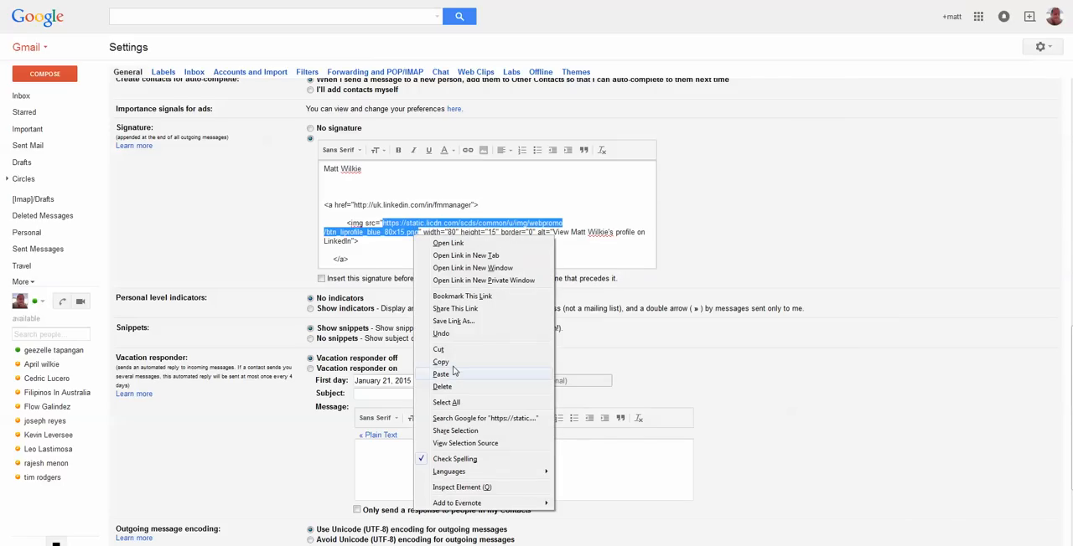
left_click(484, 150)
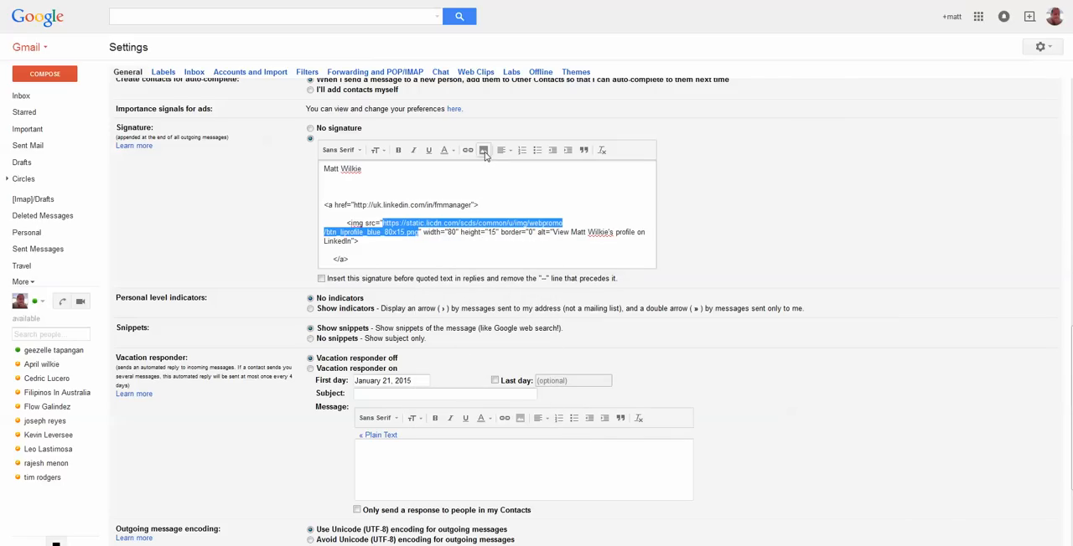
left_click(485, 150)
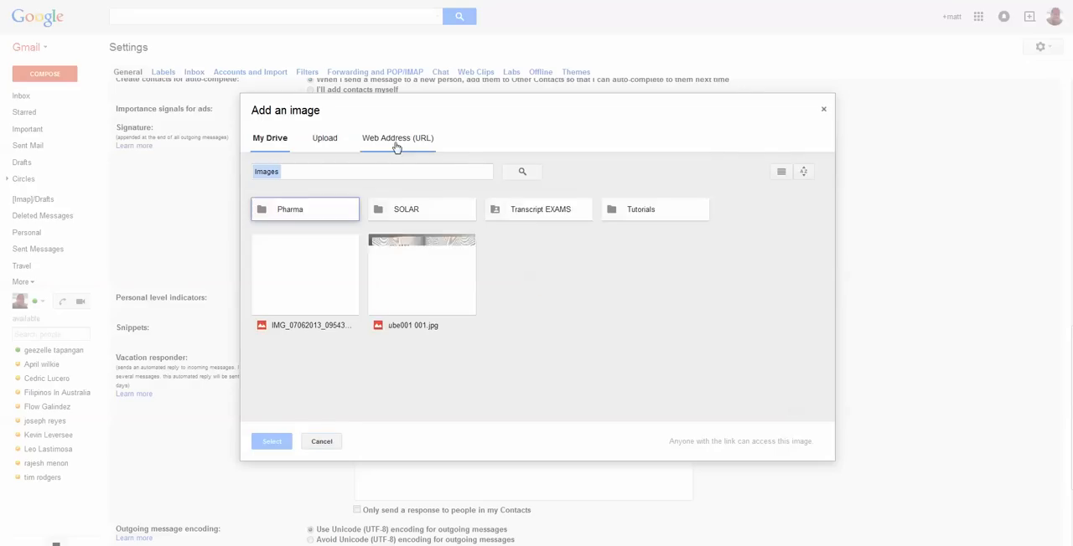
right_click(416, 168)
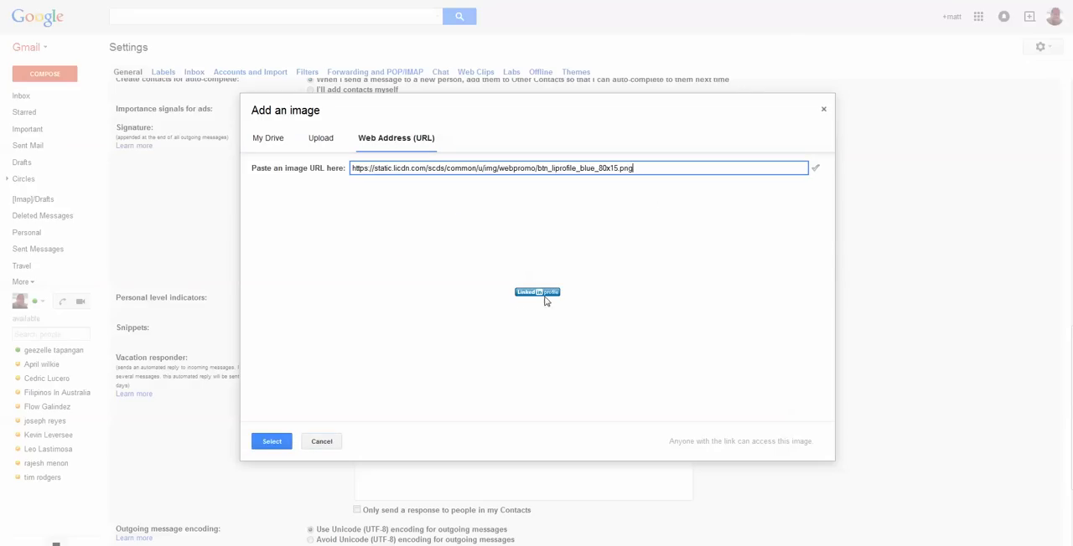
left_click(271, 441)
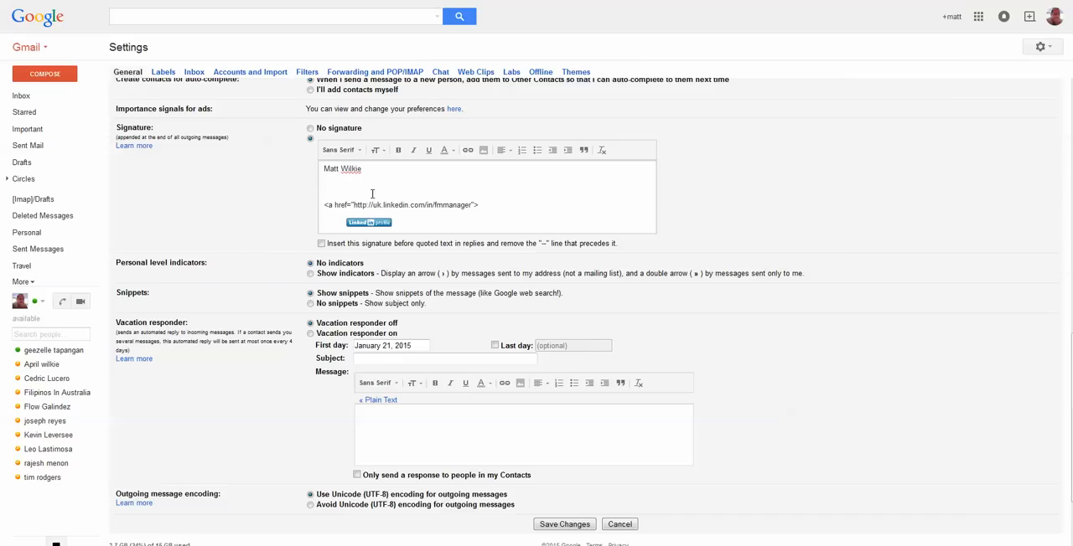
- Copy the profile URL from the href code and link the badge image to it
left_click_drag(354, 205, 466, 204)
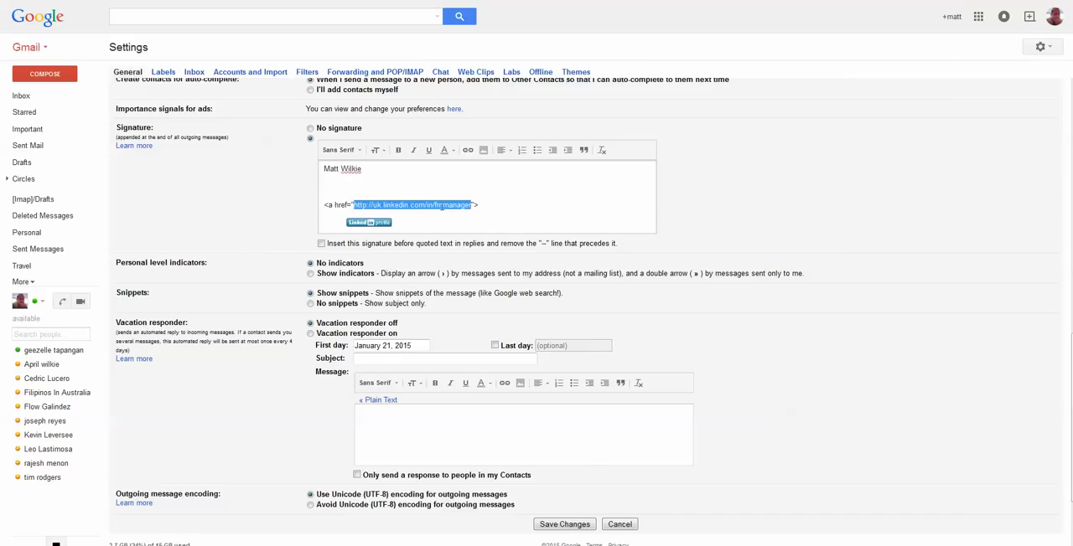
right_click(411, 205)
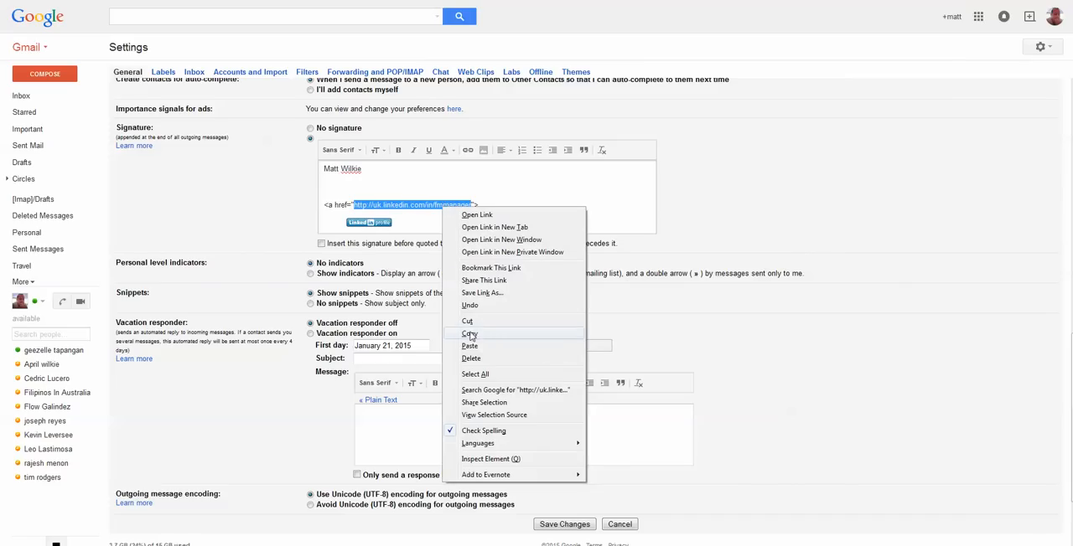
left_click(470, 333)
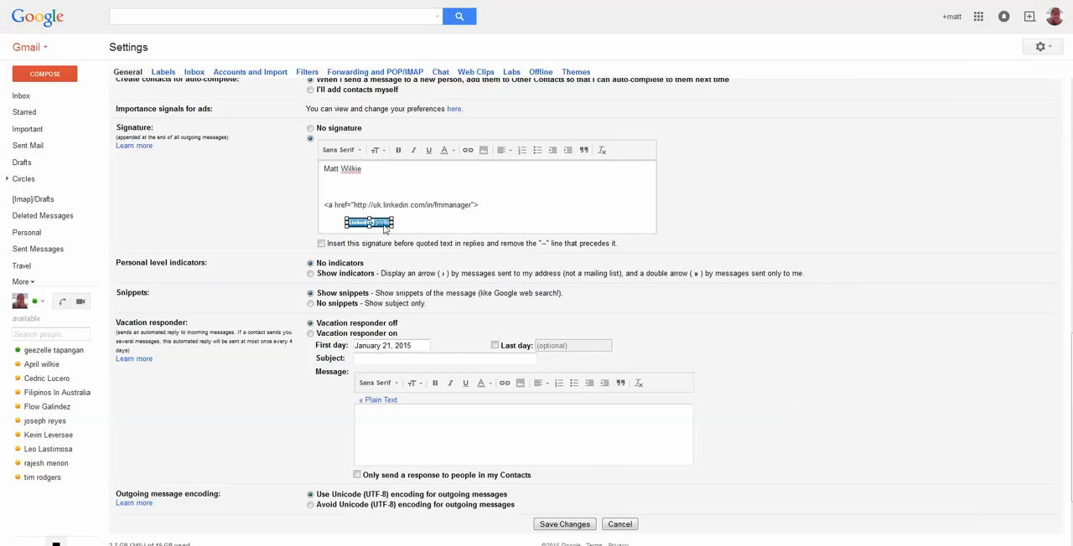
left_click(368, 223)
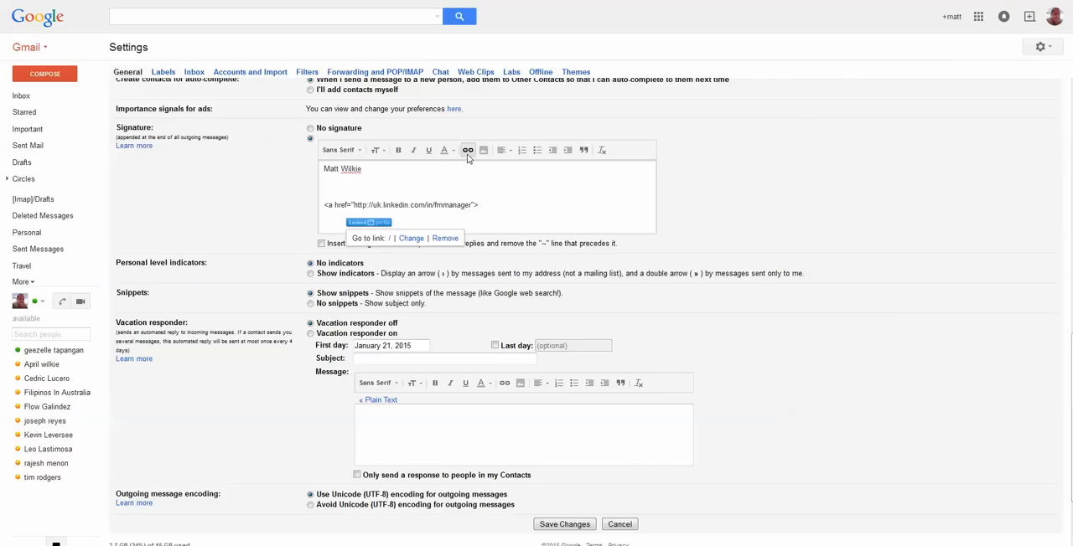
left_click(410, 238)
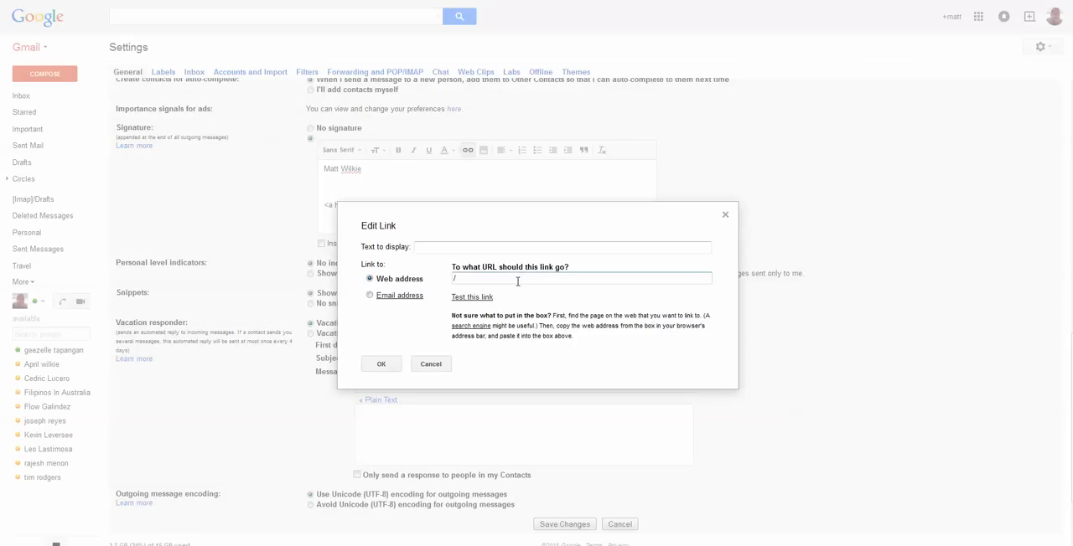
right_click(517, 278)
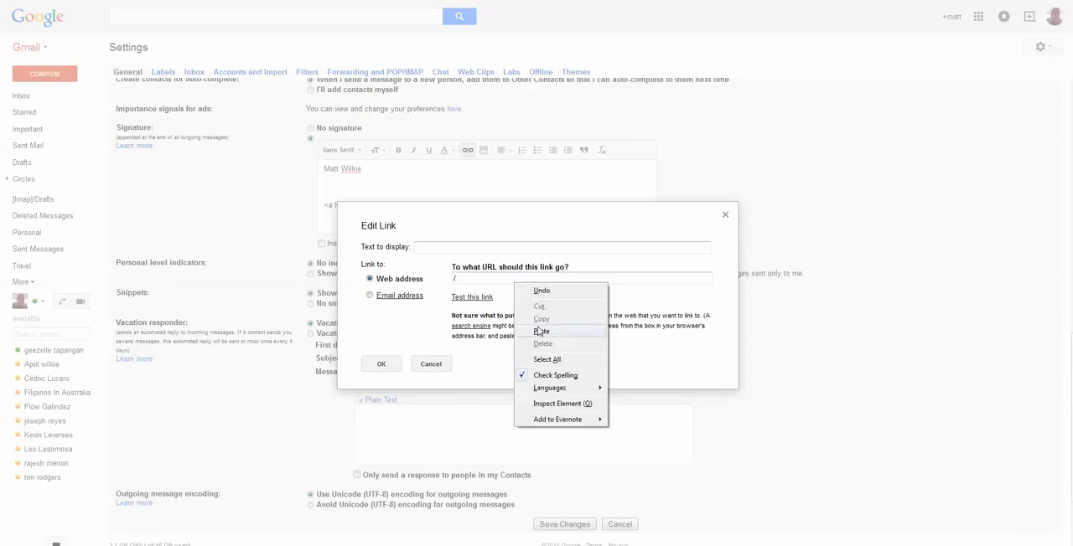
left_click(541, 331)
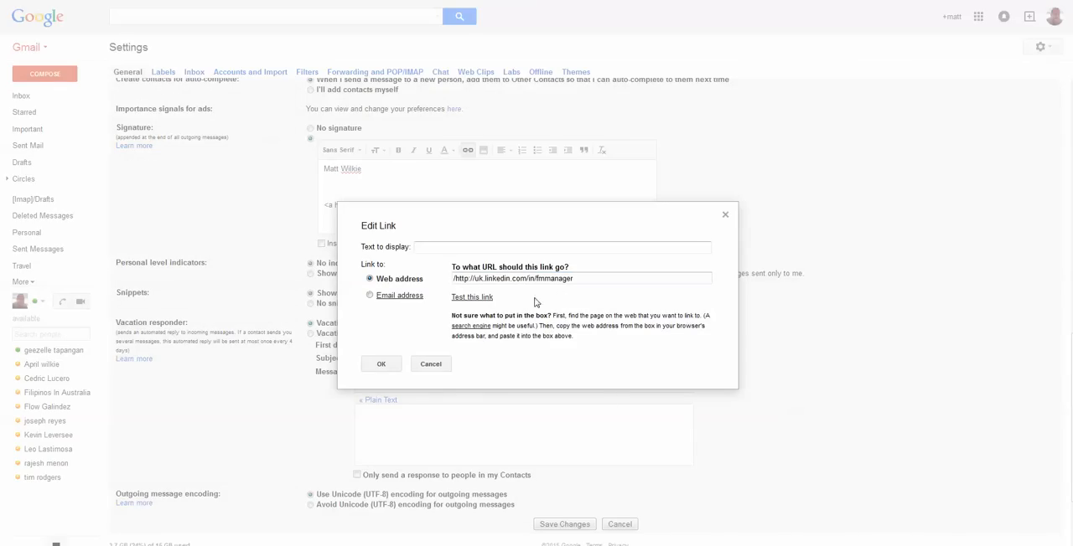
left_click(380, 364)
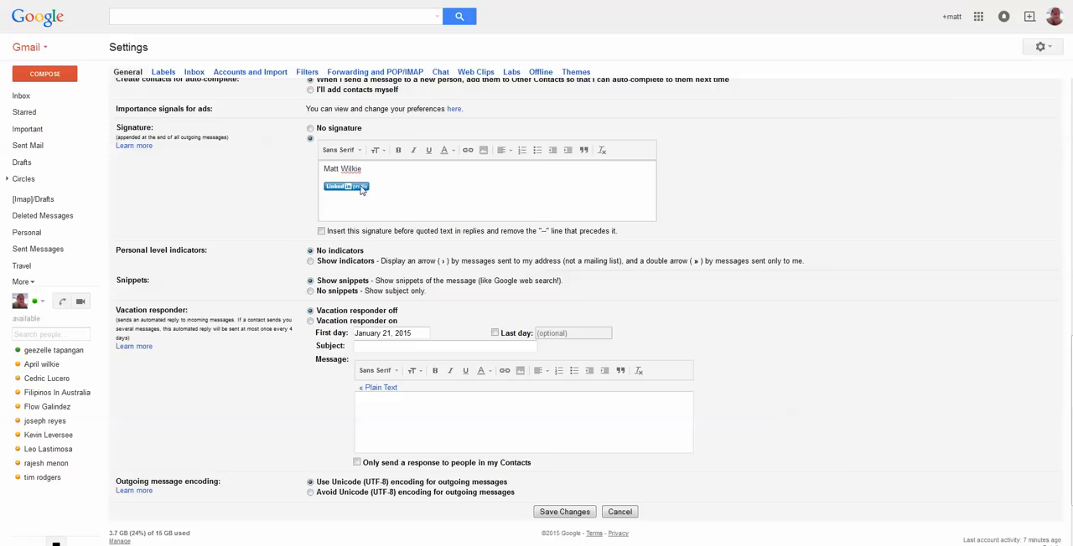
left_click(346, 186)
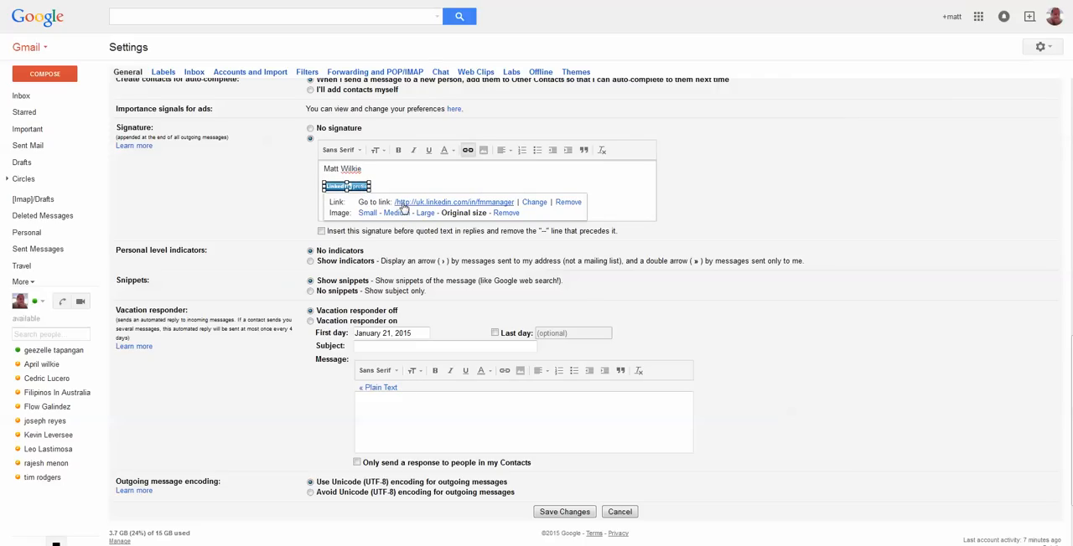
left_click(537, 189)
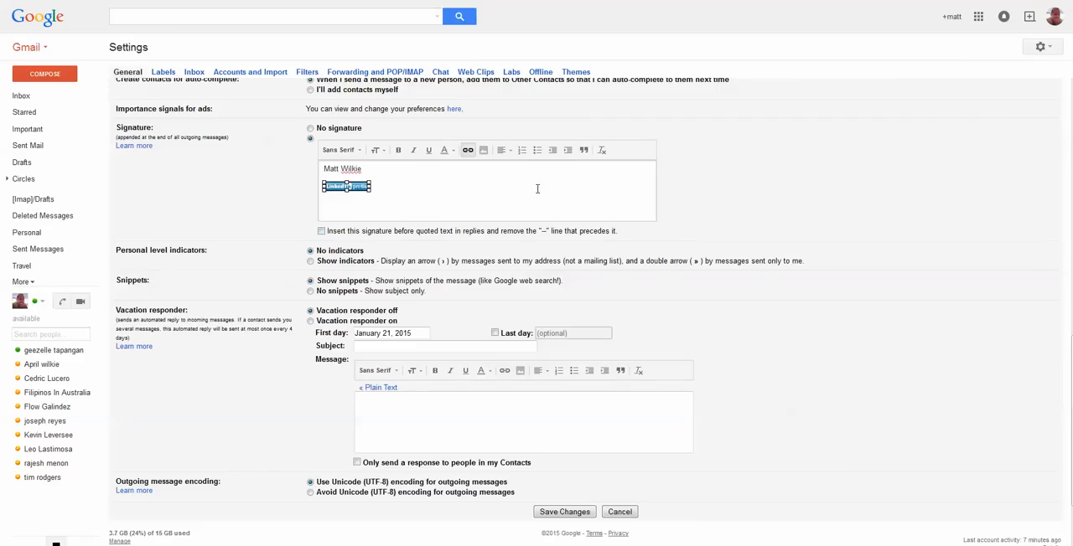
right_click(346, 186)
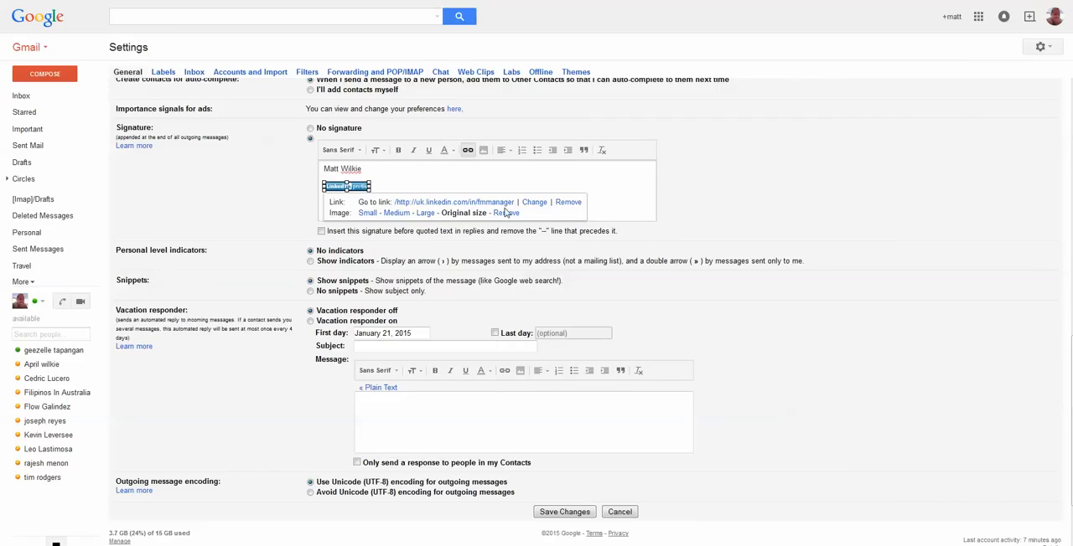
left_click(534, 202)
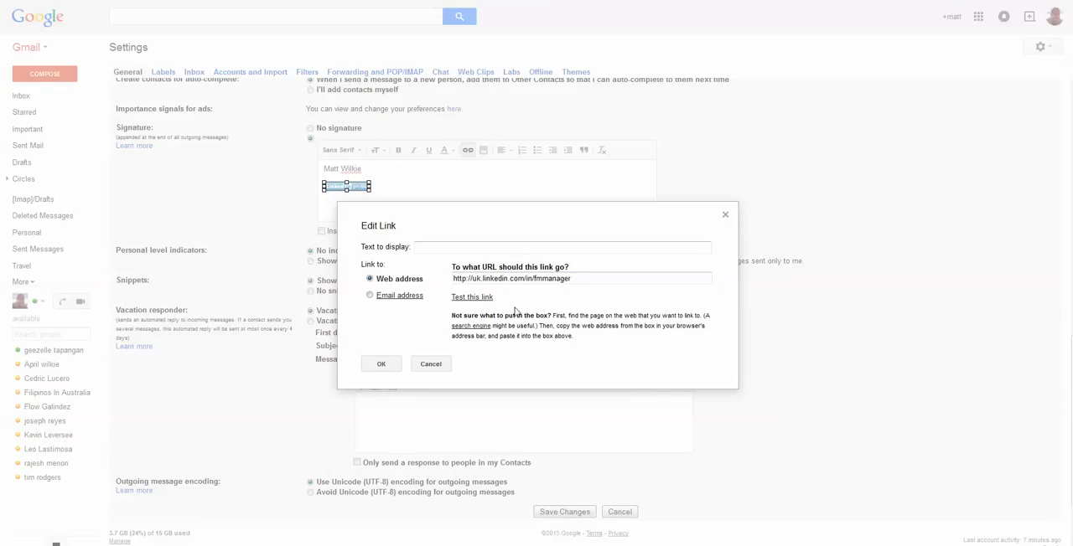
left_click(380, 363)
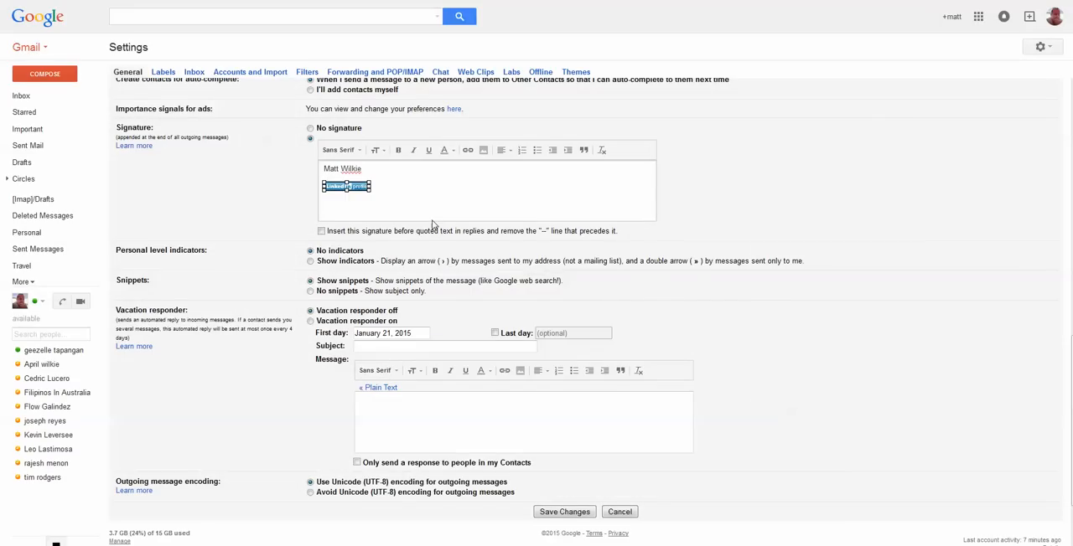
left_click(344, 186)
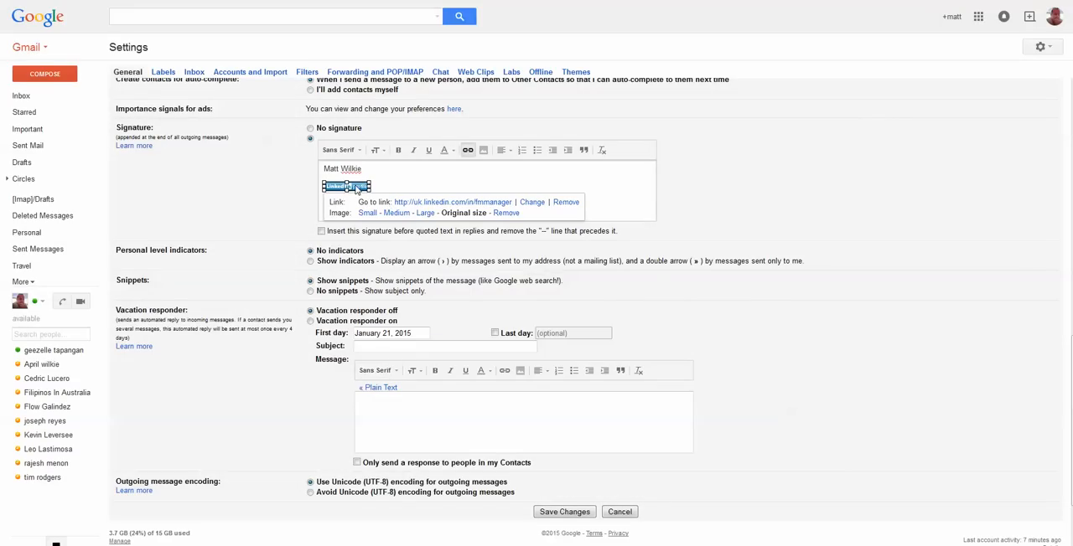
left_click(450, 202)
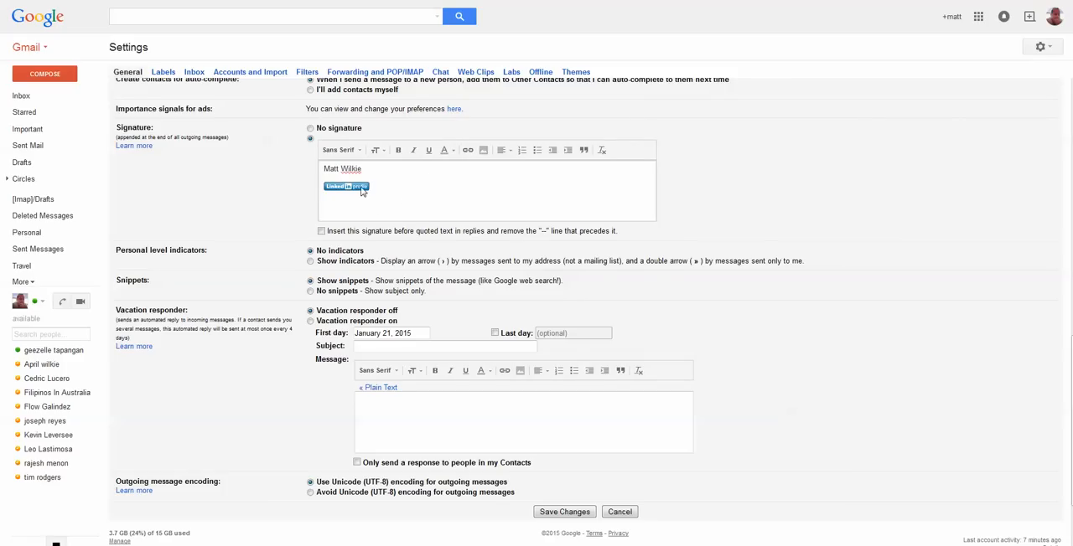
left_click(325, 199)
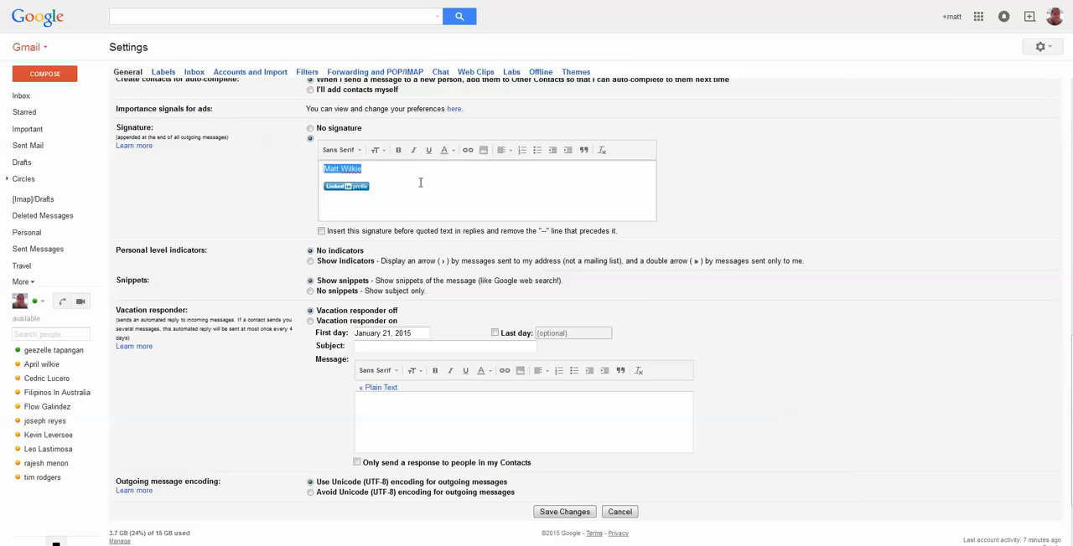
mouse_move(583, 150)
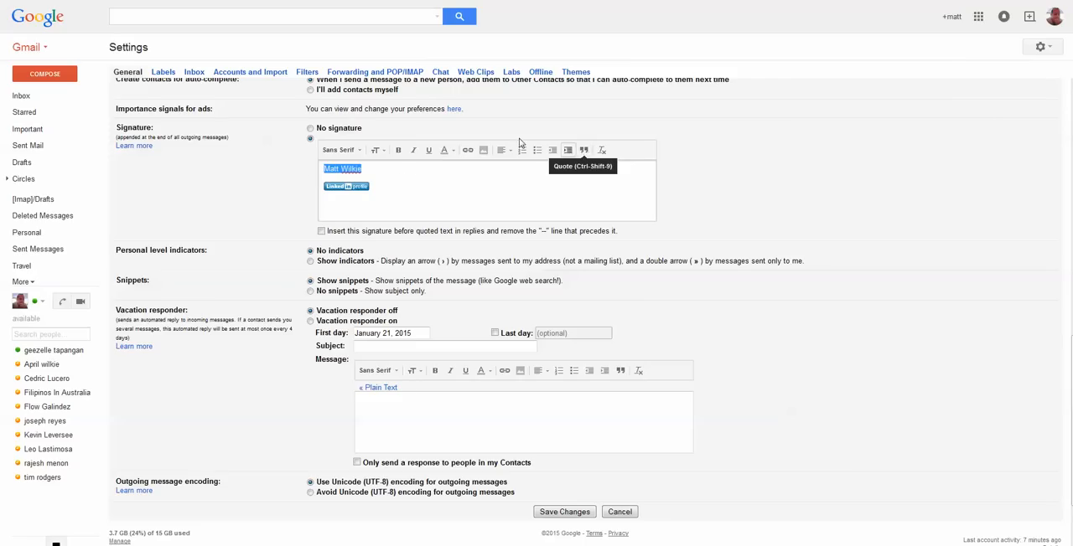
mouse_move(323, 176)
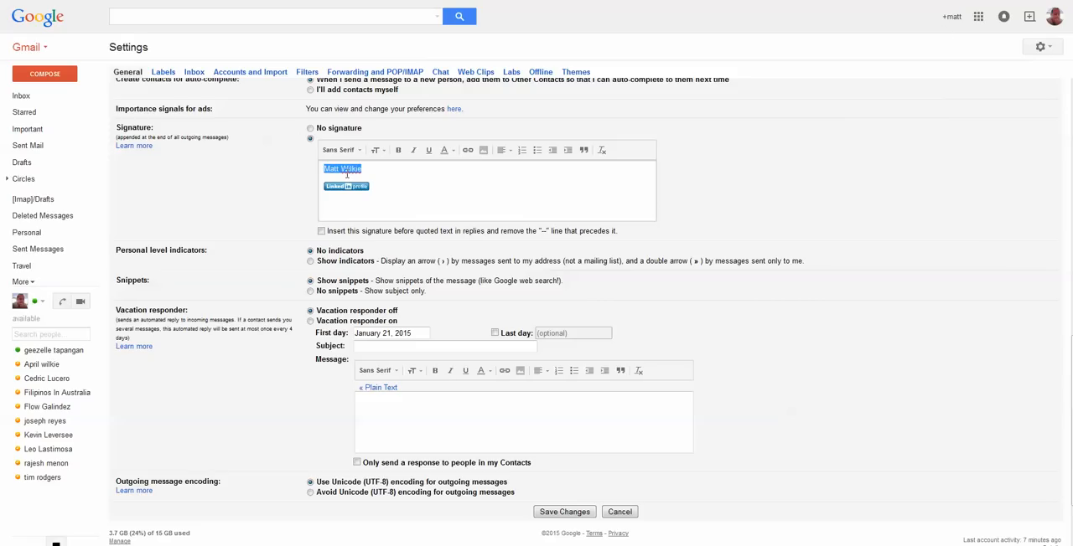
mouse_move(952, 8)
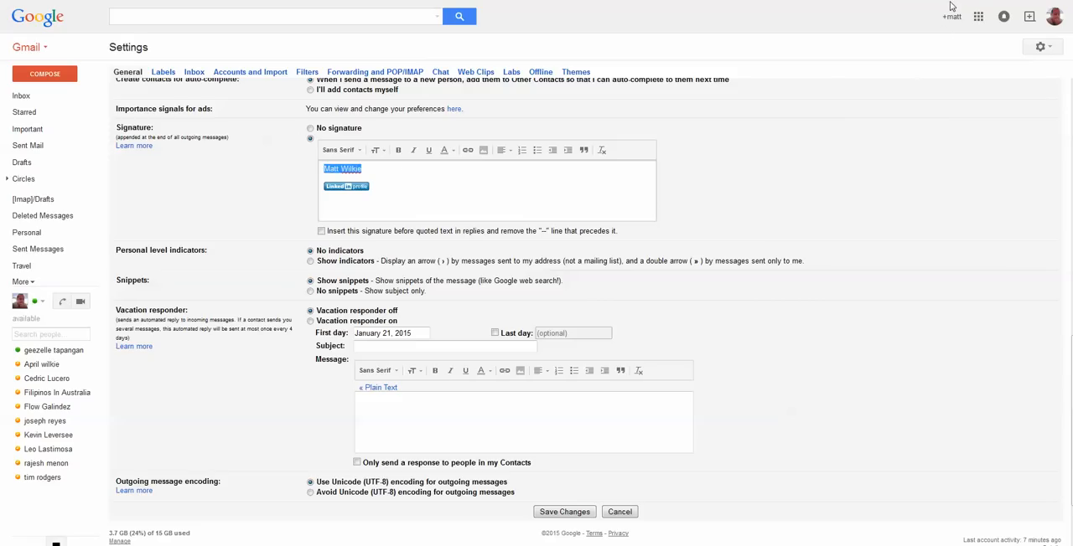